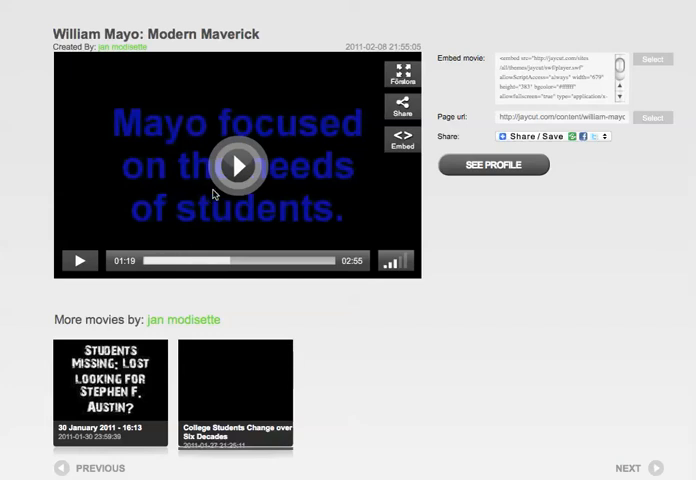
pyautogui.moveTo(245, 182)
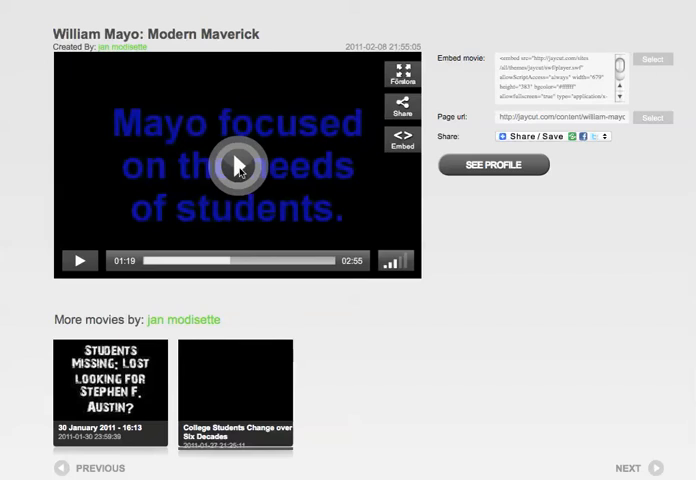
# Resume the William Mayo: Modern Maverick video in JayCut to reach the Open Admissions scene
pyautogui.click(237, 165)
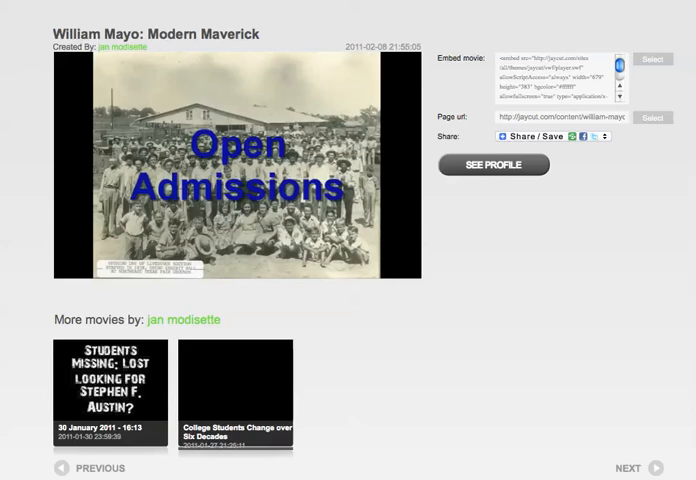
pyautogui.click(237, 178)
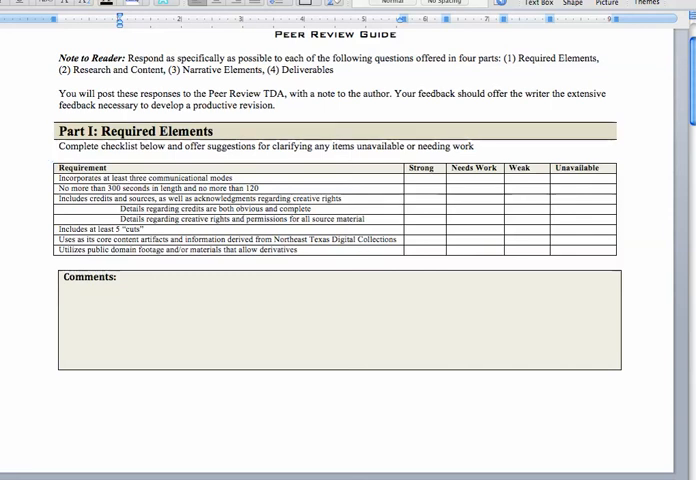
pyautogui.moveTo(47, 160)
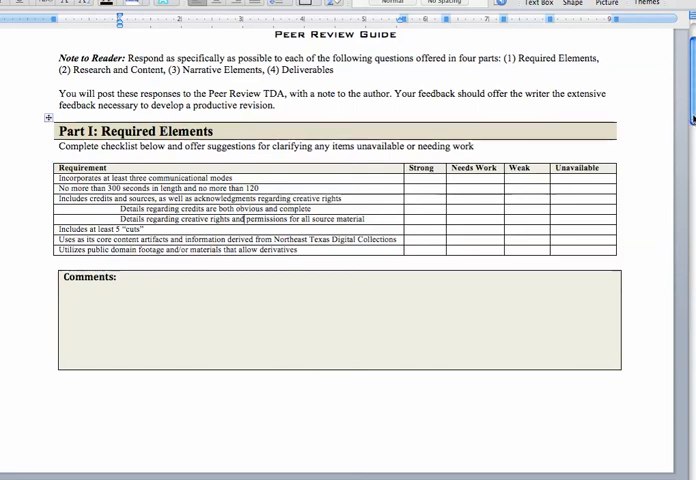
# Scroll the Peer Review Guide past the Part I checklist to Part II: Research and Content
pyautogui.scroll(-3)
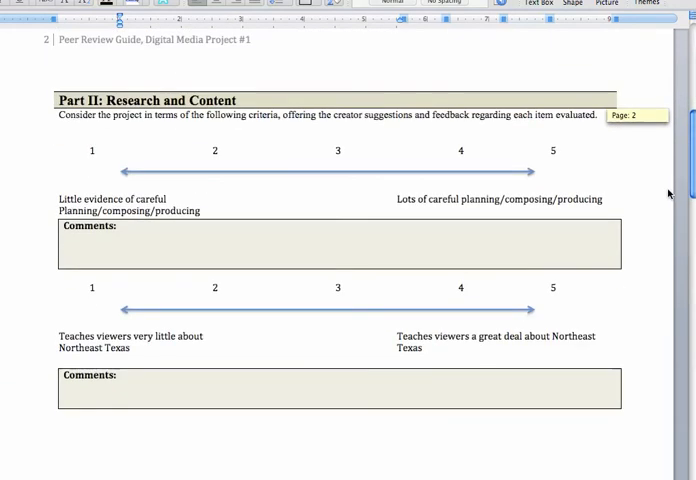
# Scroll through the Part II rating scales to the audience/purpose and reflective-focus scales on page 3
pyautogui.scroll(3)
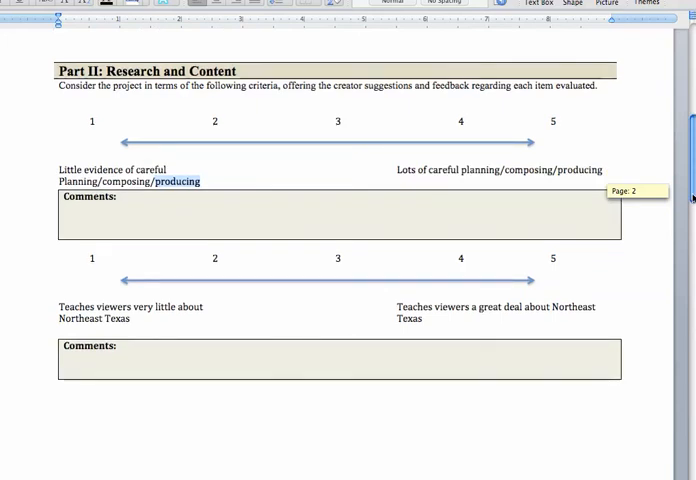
pyautogui.scroll(-3)
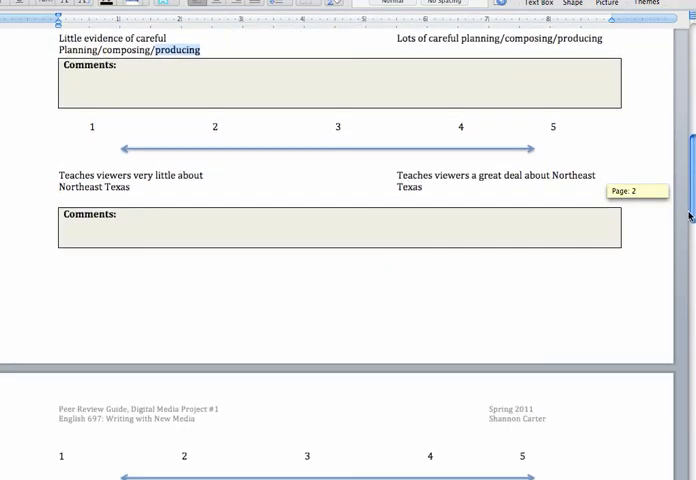
pyautogui.scroll(-3)
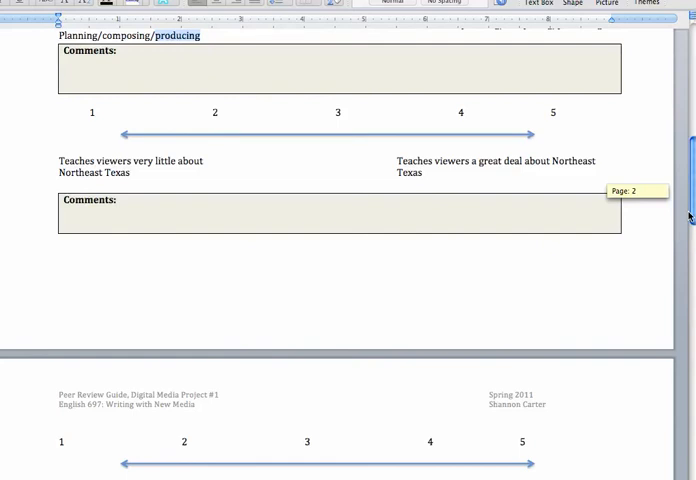
pyautogui.scroll(-3)
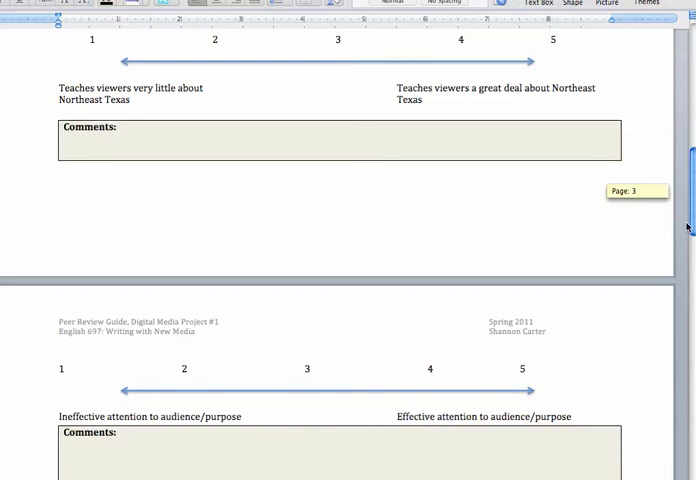
pyautogui.scroll(-3)
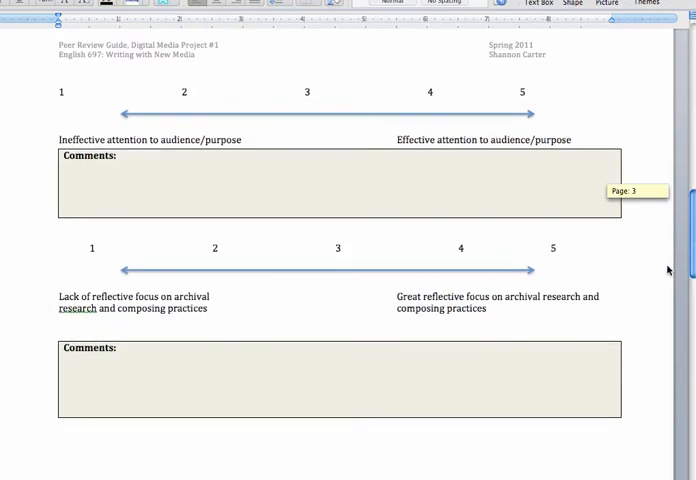
# Scroll through pages 4 and 5 to Part III: Narrative Elements on page 6
pyautogui.scroll(-3)
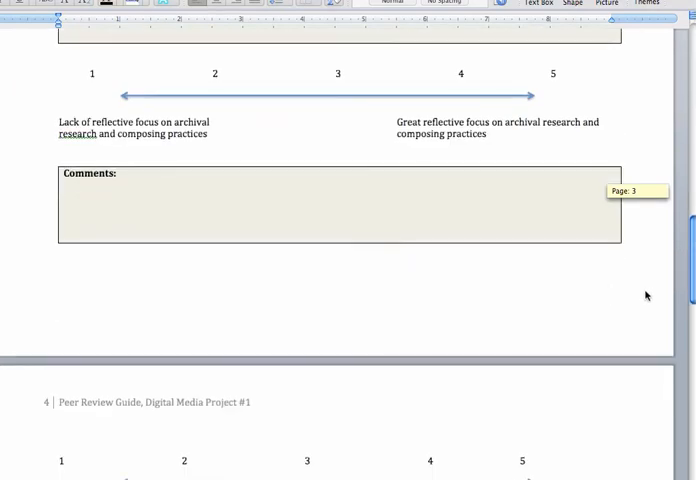
pyautogui.scroll(-3)
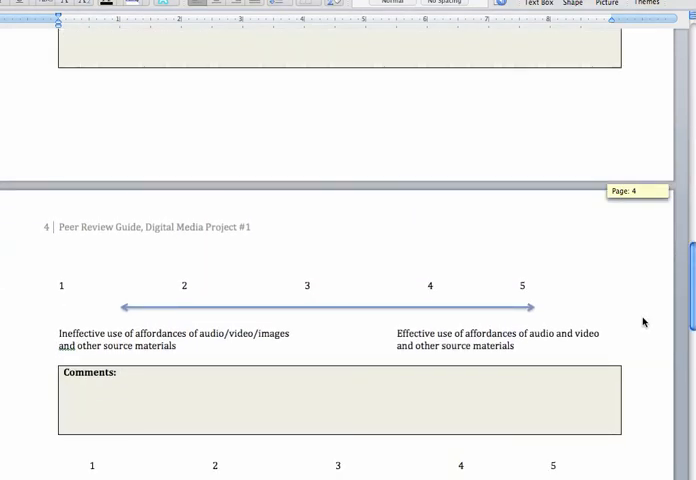
pyautogui.scroll(-3)
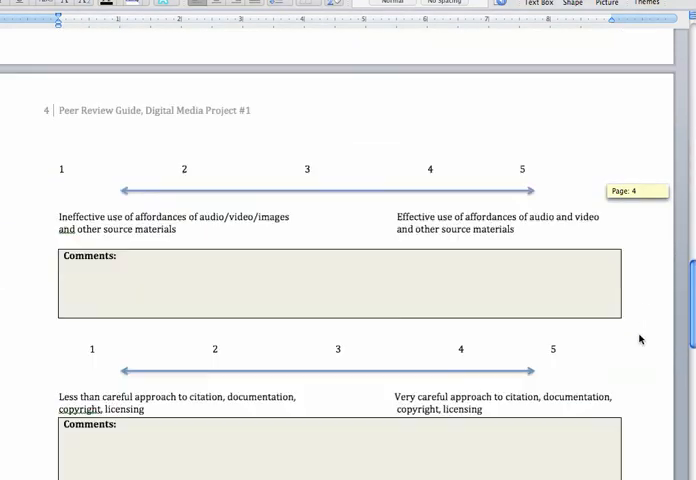
pyautogui.scroll(3)
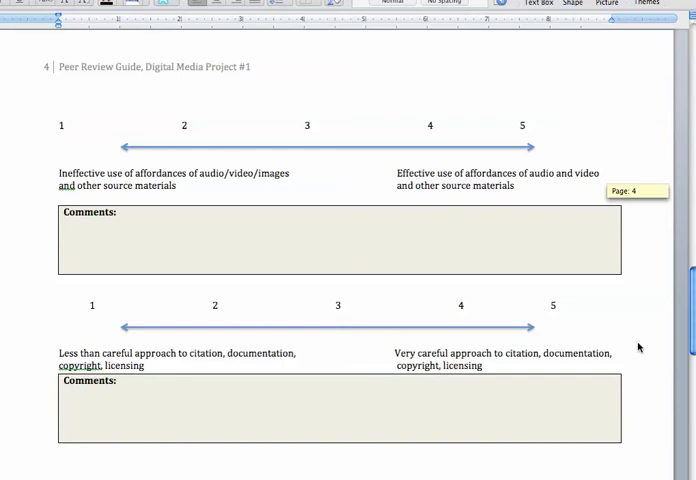
pyautogui.scroll(-3)
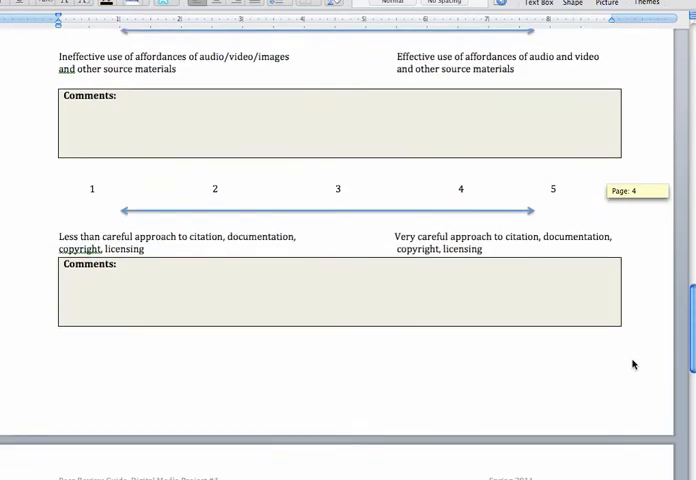
pyautogui.scroll(-3)
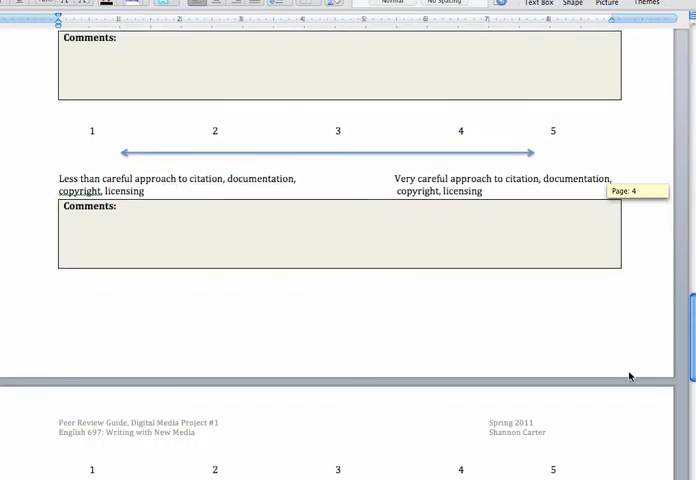
pyautogui.scroll(-3)
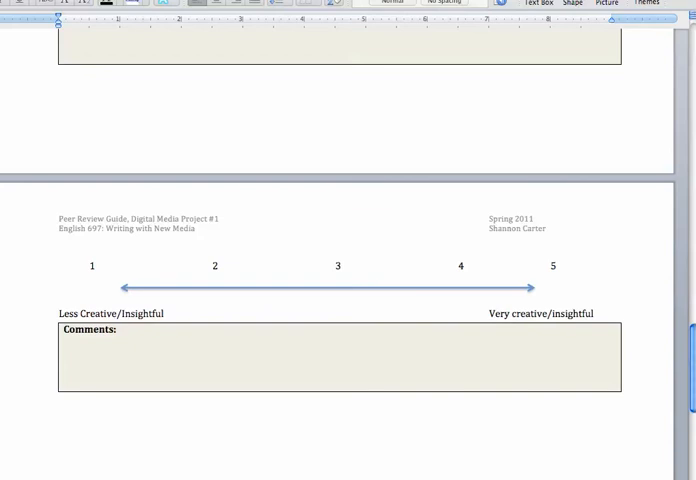
pyautogui.scroll(-3)
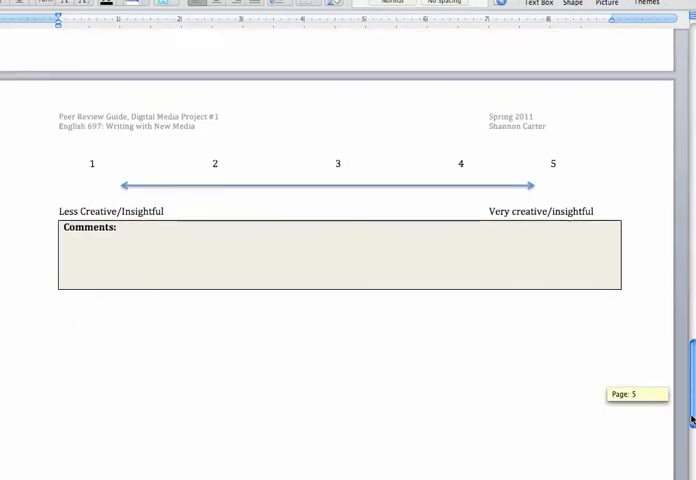
pyautogui.scroll(-3)
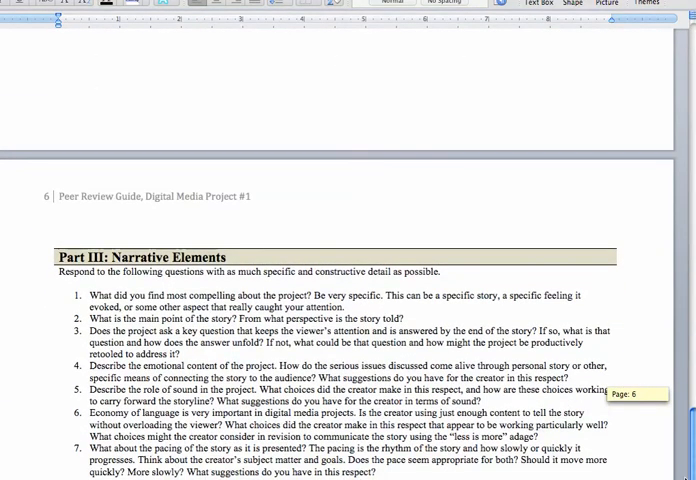